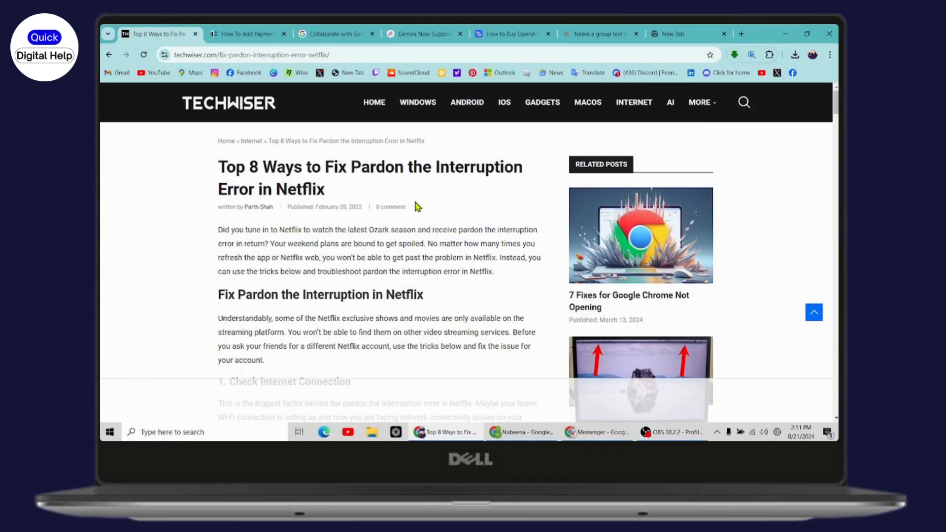
{"action": "mouse_move", "coordinate": [406, 292]}
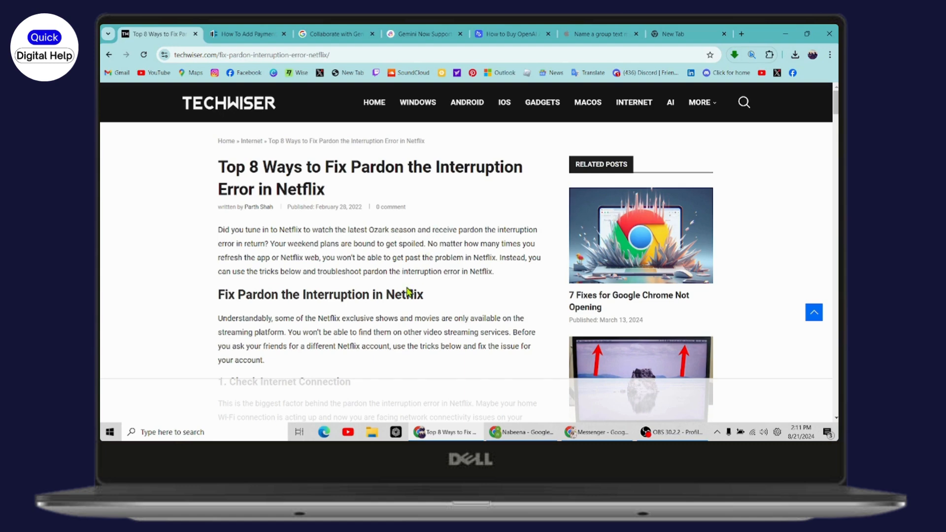
Step: Scroll the TechWiser article down to the '1. Check Internet Connection' fix about double-digit network speeds
{"action": "scroll", "scroll_direction": "down", "scroll_amount": 3}
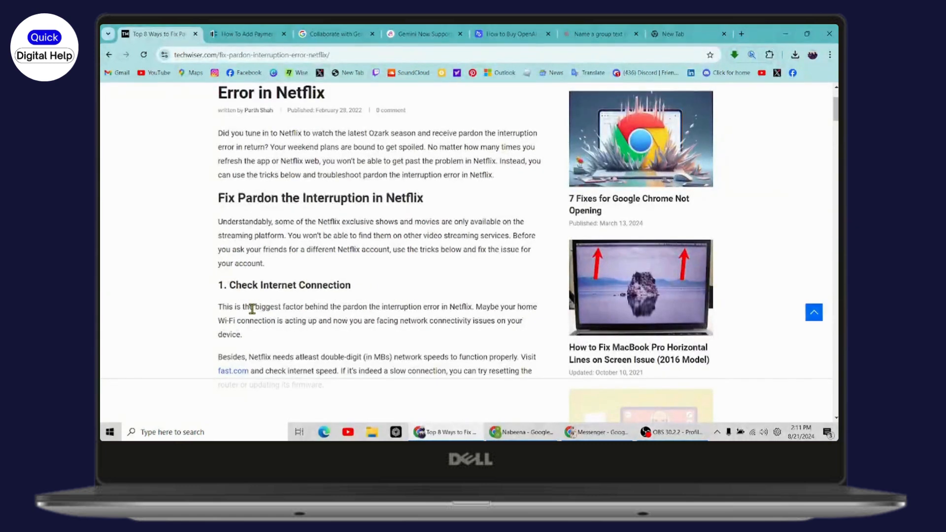
{"action": "scroll", "scroll_direction": "down", "scroll_amount": 3}
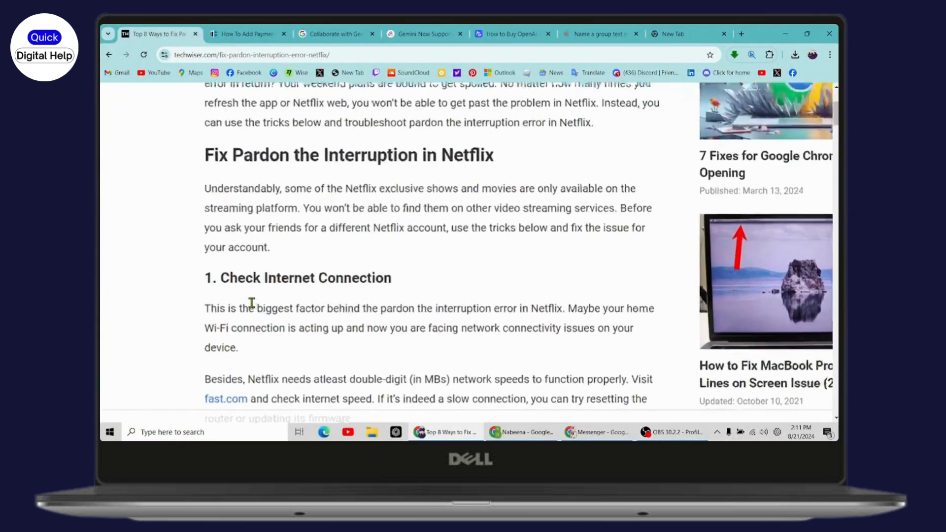
{"action": "scroll", "scroll_direction": "down", "scroll_amount": 3}
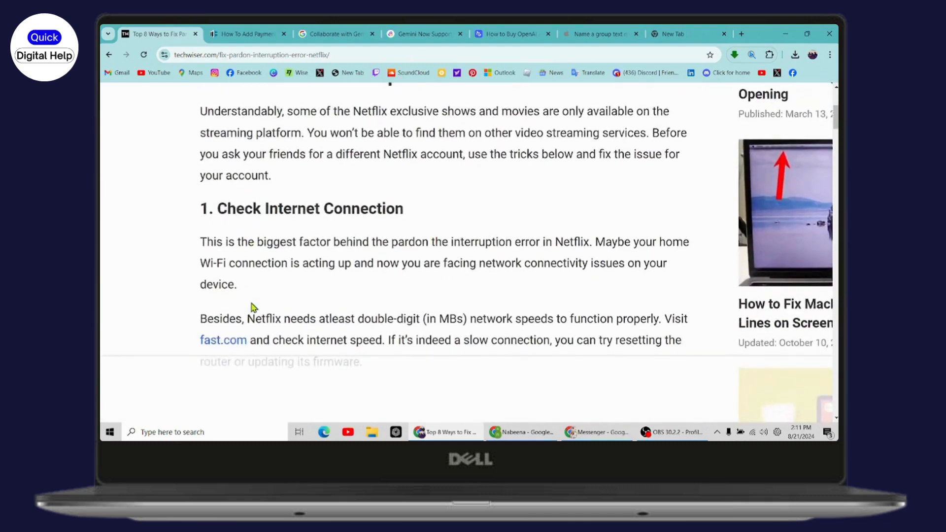
{"action": "scroll", "scroll_direction": "down", "scroll_amount": 3}
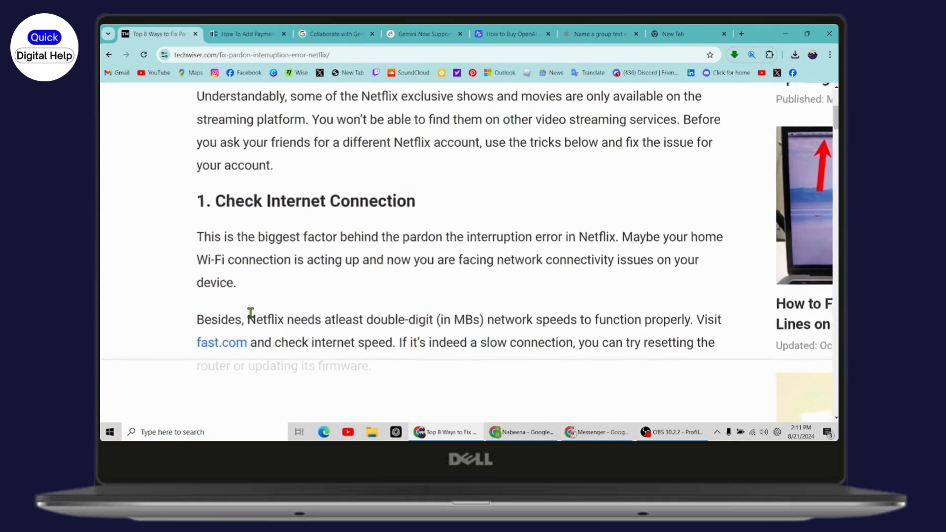
{"action": "scroll", "scroll_direction": "down", "scroll_amount": 3}
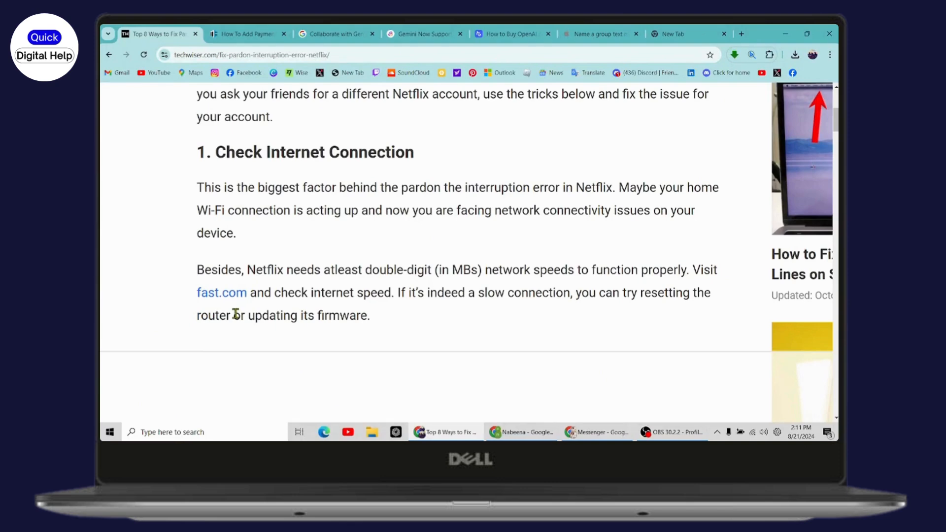
{"action": "mouse_move", "coordinate": [256, 313]}
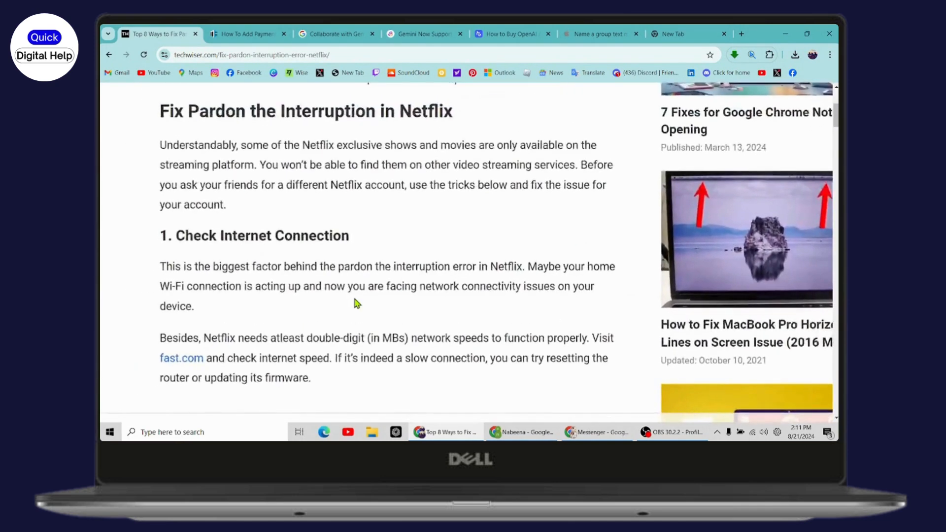
Step: Scroll to '2. Switch to Another Browser' and '3. Disable VPN' with its Windows Settings step showing
{"action": "scroll", "scroll_direction": "down", "scroll_amount": 3}
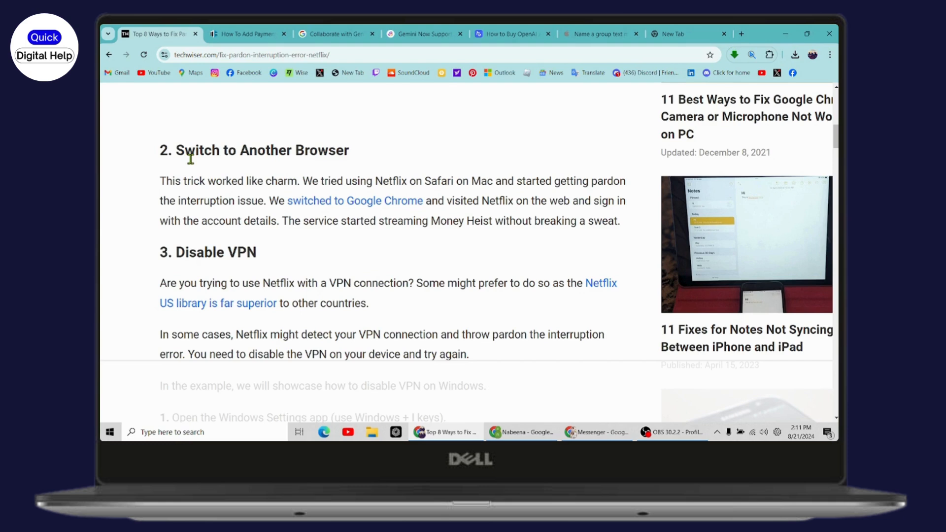
{"action": "mouse_move", "coordinate": [225, 247]}
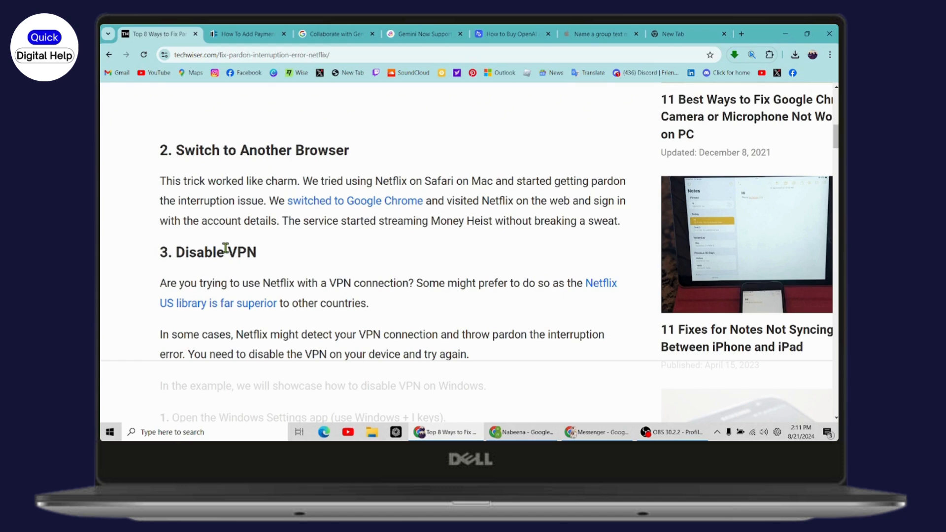
{"action": "scroll", "scroll_direction": "down", "scroll_amount": 3}
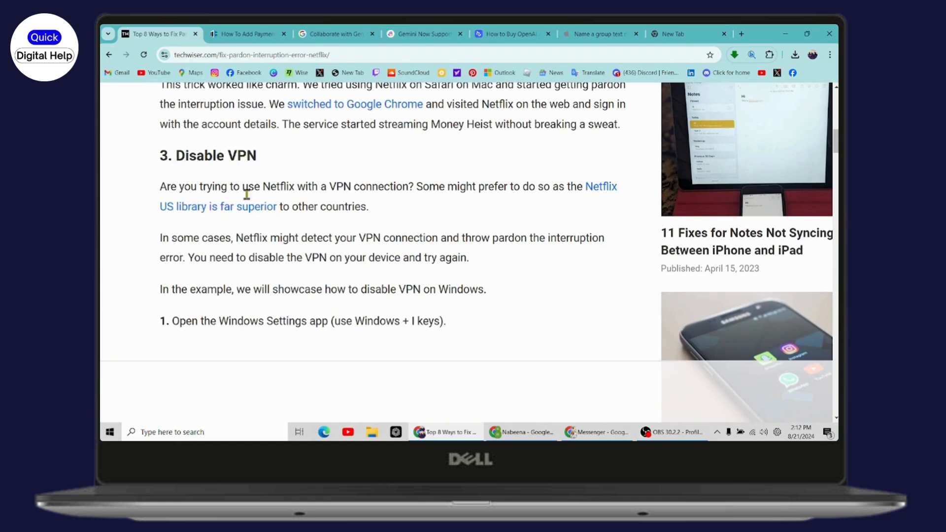
{"action": "mouse_move", "coordinate": [270, 283]}
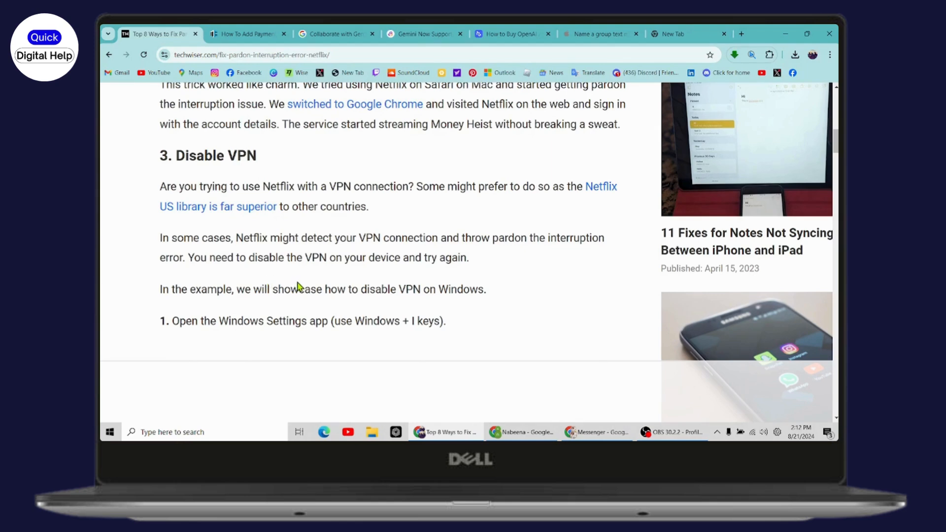
Step: Scroll past the VPN screenshots until '4. Check Number of Netflix Connections' reaches the top
{"action": "scroll", "scroll_direction": "down", "scroll_amount": 3}
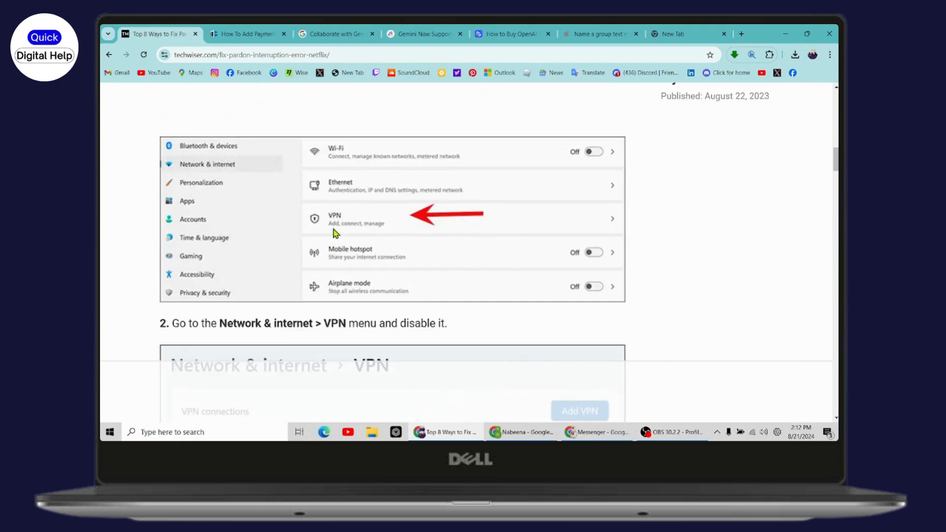
{"action": "mouse_move", "coordinate": [381, 234]}
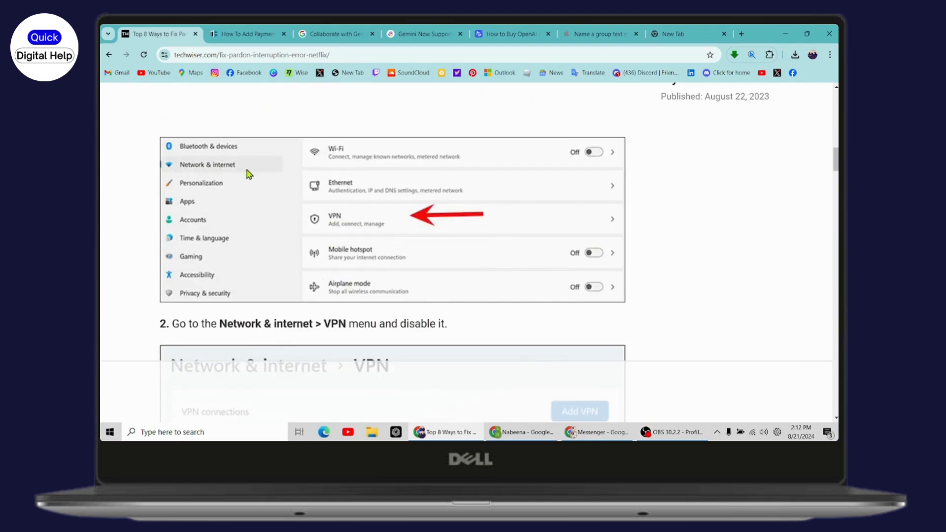
{"action": "scroll", "scroll_direction": "down", "scroll_amount": 3}
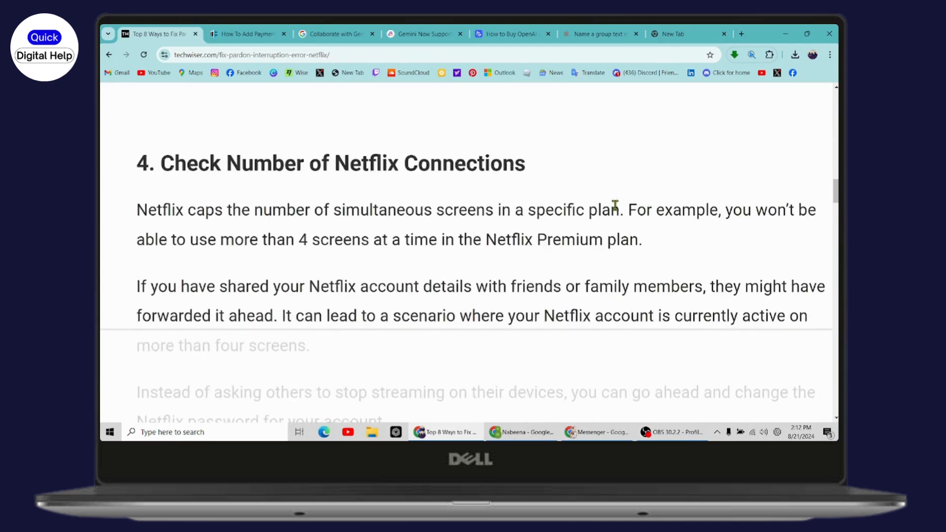
{"action": "left_click_drag", "start_coordinate": [160, 162], "coordinate": [336, 162]}
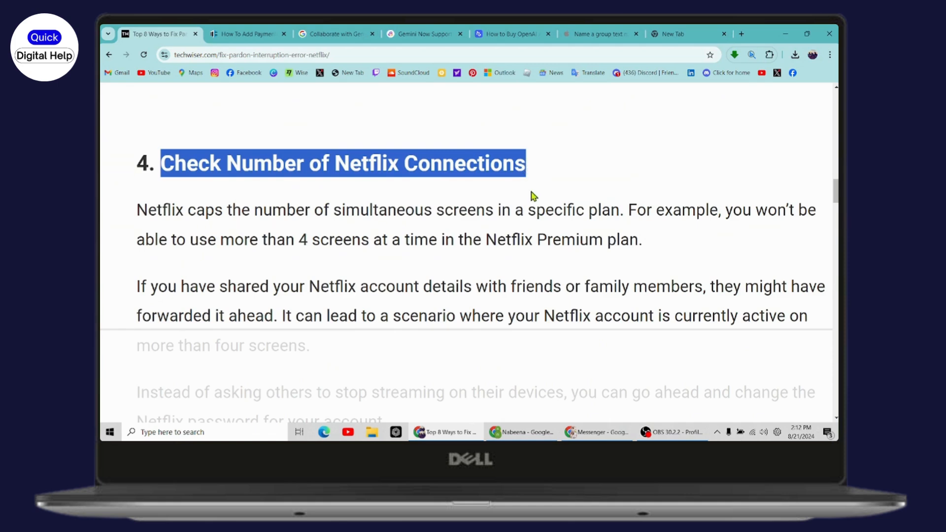
{"action": "mouse_move", "coordinate": [294, 201]}
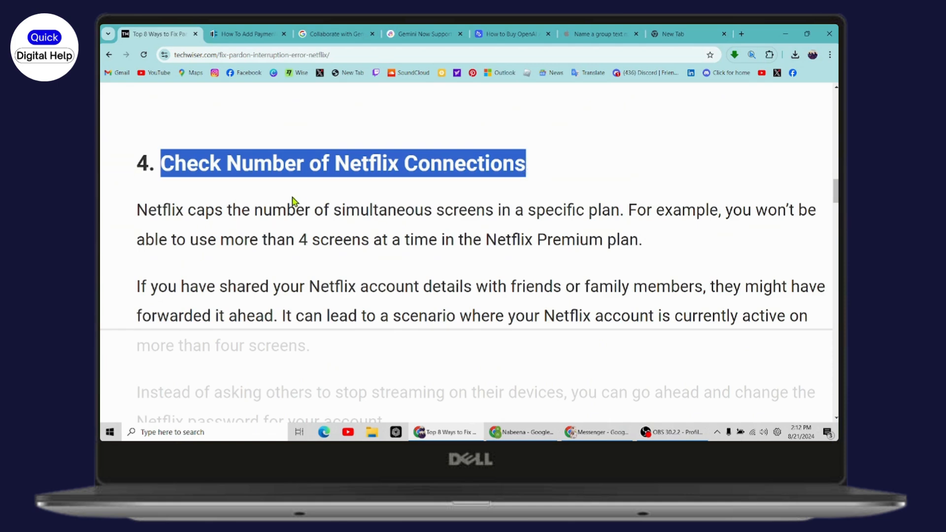
{"action": "mouse_move", "coordinate": [294, 192]}
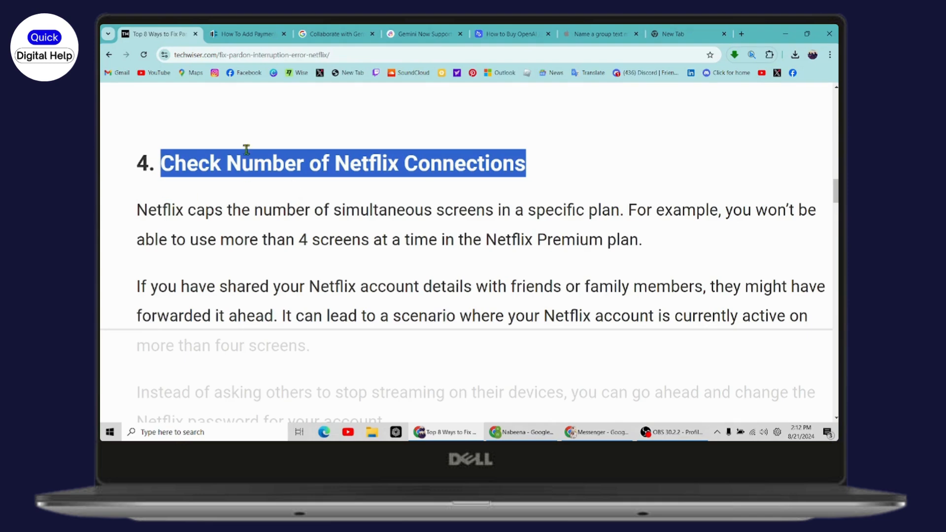
{"action": "scroll", "scroll_direction": "down", "scroll_amount": 3}
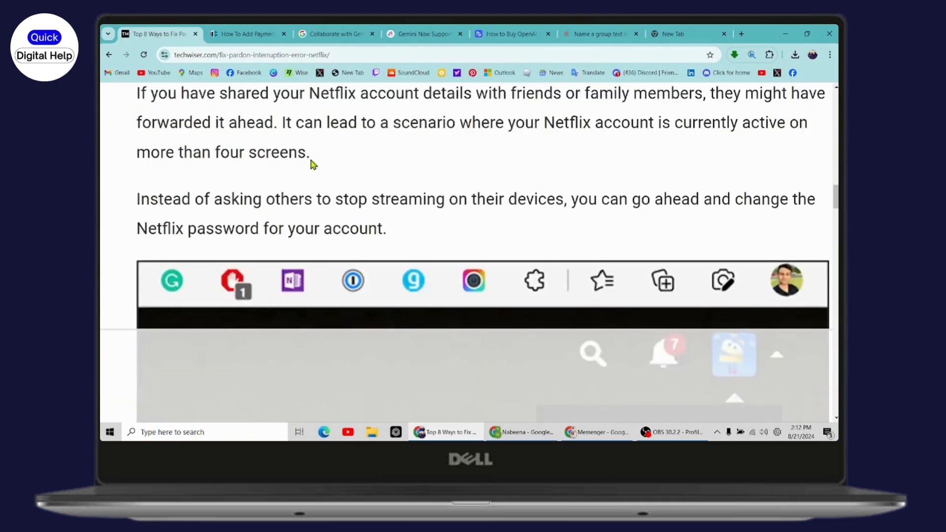
{"action": "scroll", "scroll_direction": "down", "scroll_amount": 3}
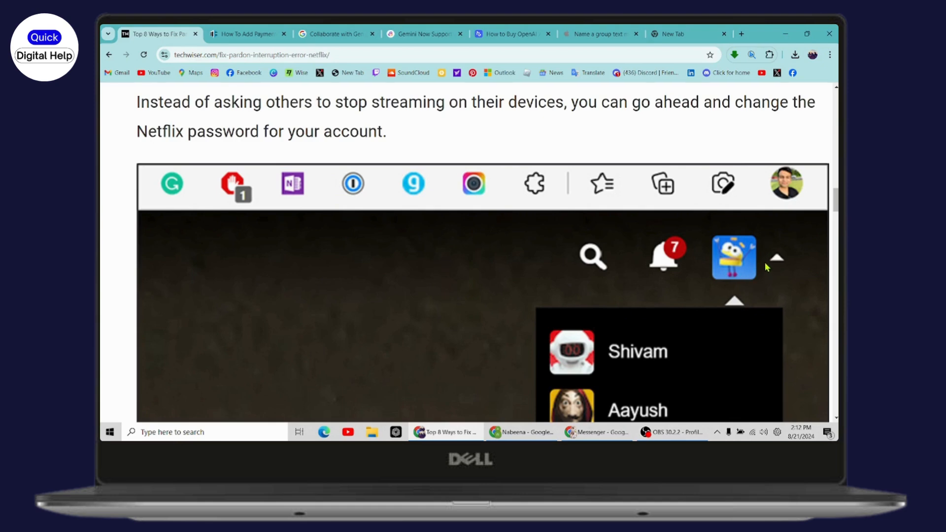
{"action": "scroll", "scroll_direction": "down", "scroll_amount": 3}
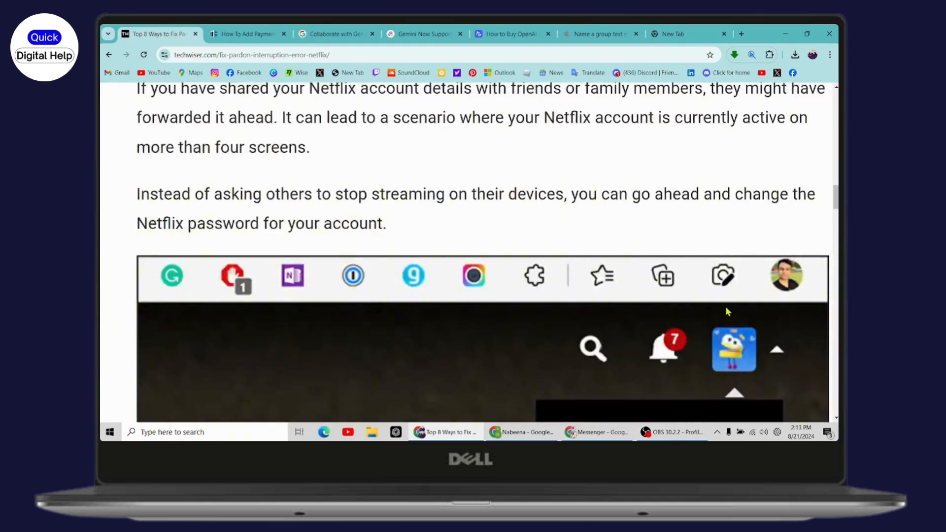
{"action": "scroll", "scroll_direction": "down", "scroll_amount": 3}
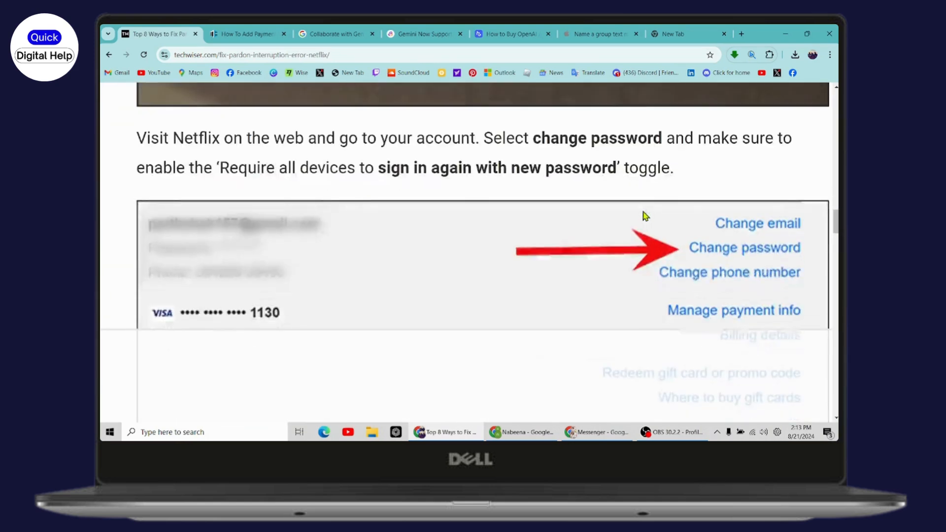
{"action": "scroll", "scroll_direction": "down", "scroll_amount": 3}
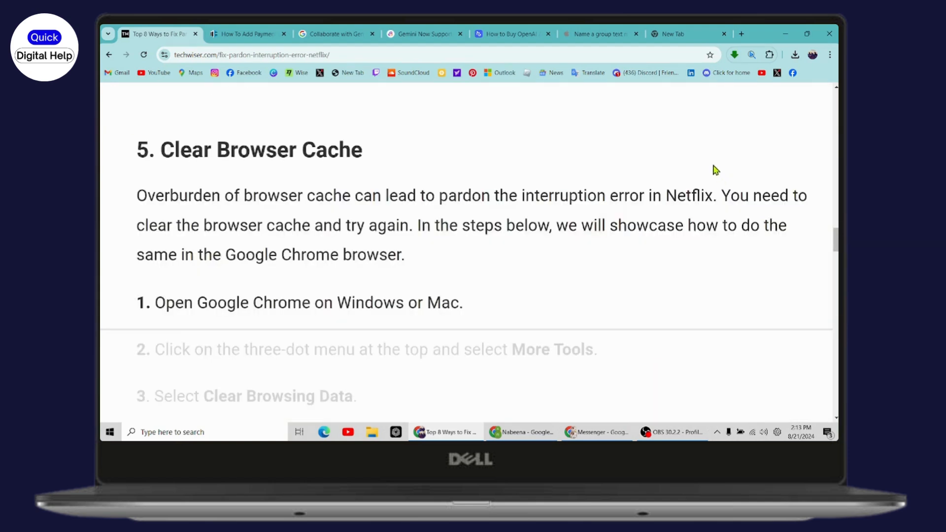
{"action": "mouse_move", "coordinate": [646, 134]}
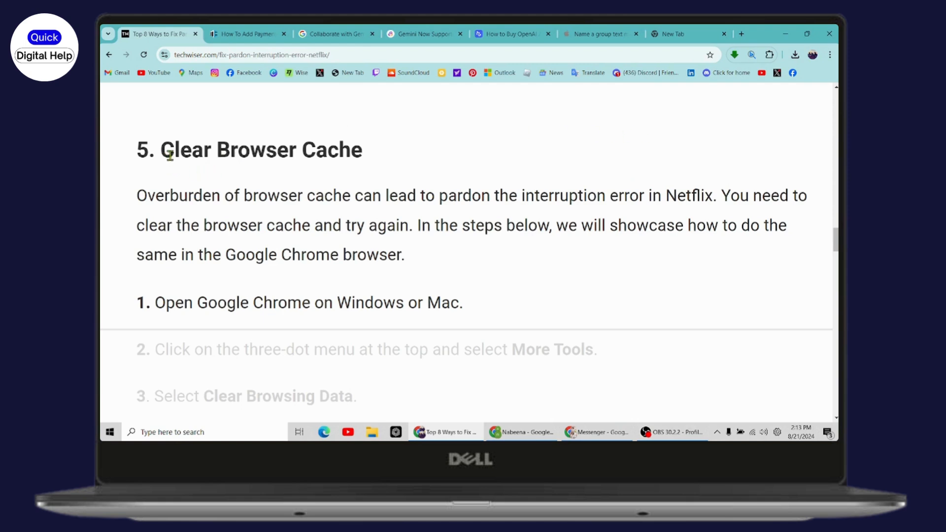
{"action": "double_click", "coordinate": [259, 149]}
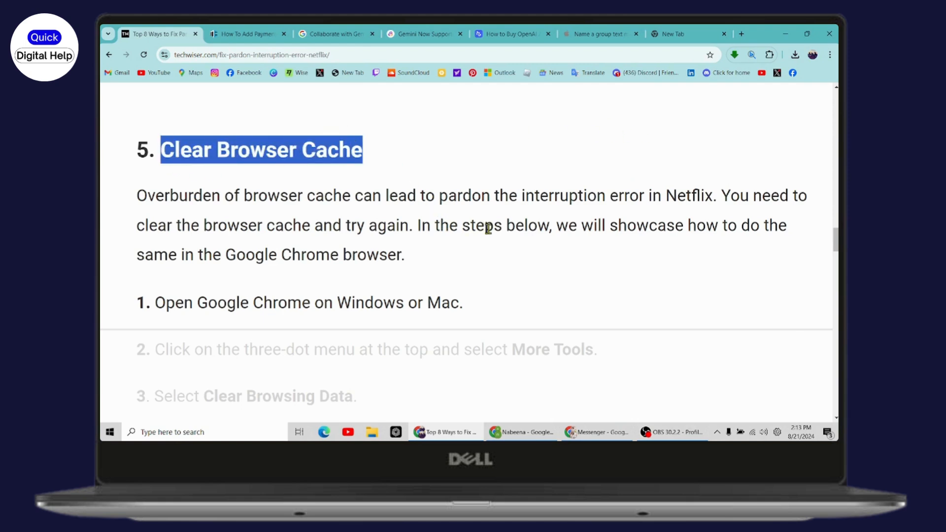
{"action": "scroll", "scroll_direction": "down", "scroll_amount": 3}
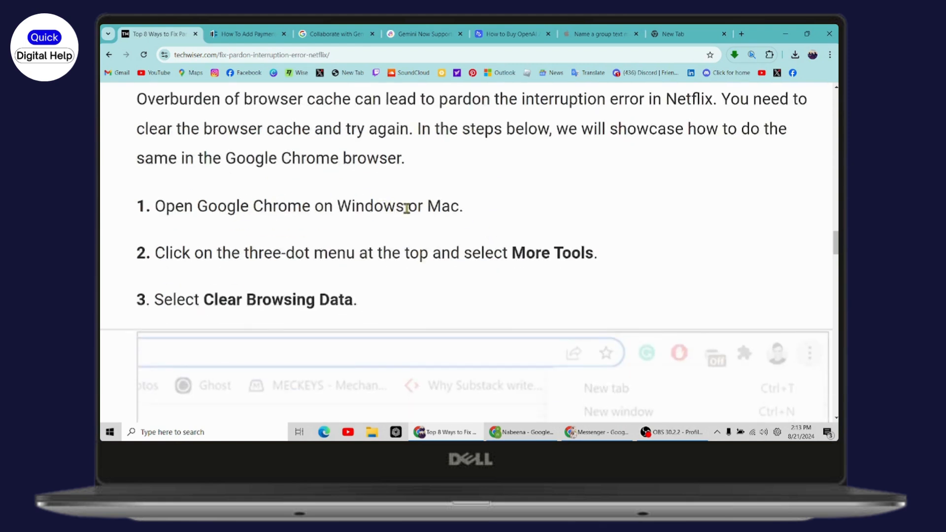
{"action": "mouse_move", "coordinate": [506, 240]}
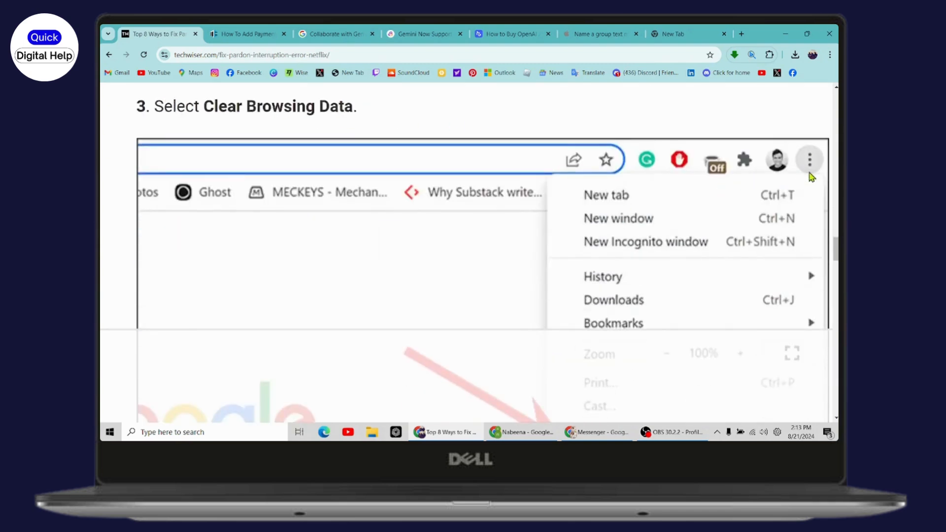
{"action": "mouse_move", "coordinate": [830, 77]}
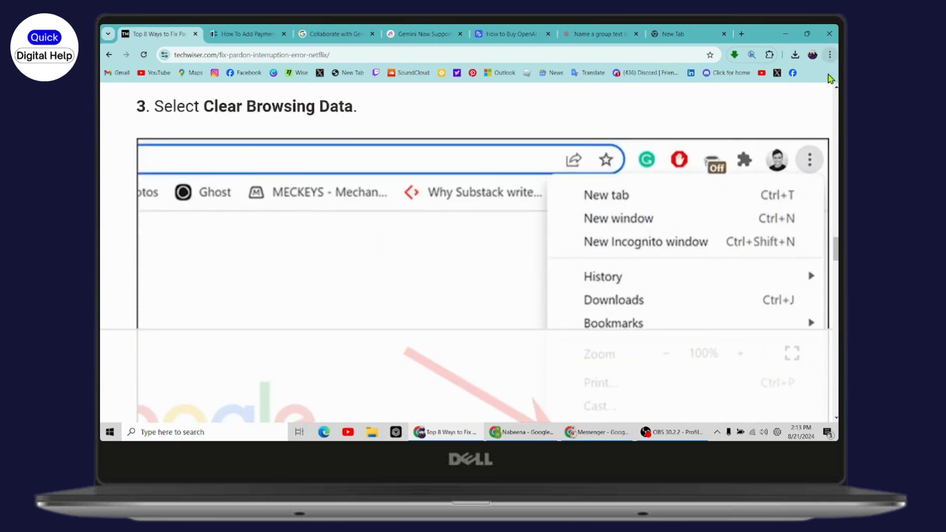
{"action": "scroll", "scroll_direction": "down", "scroll_amount": 3}
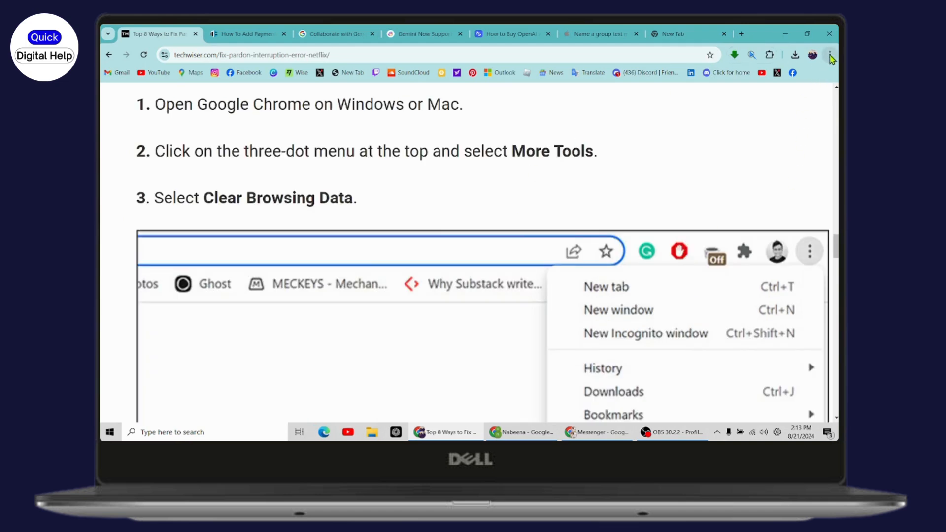
Step: Reach Chrome's Delete browsing data privacy settings from the menu, then show the New Tab page
{"action": "left_click", "coordinate": [828, 55]}
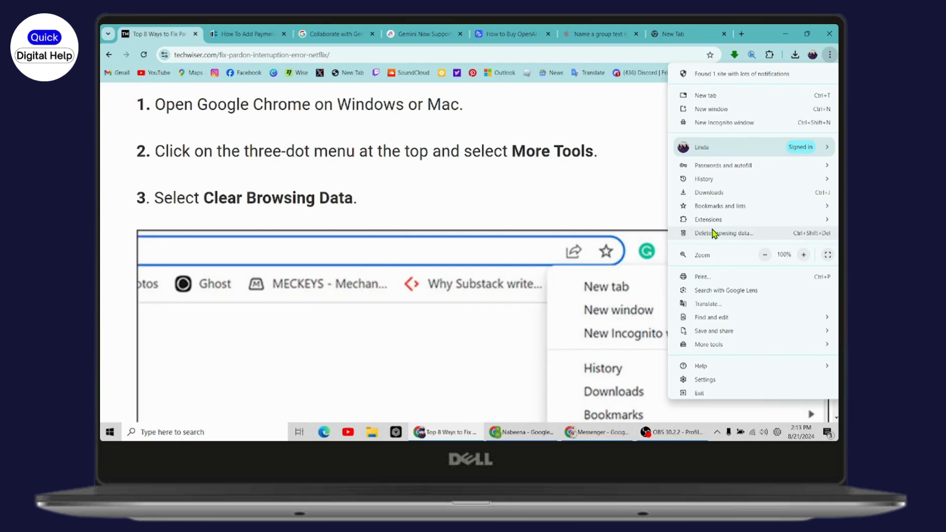
{"action": "left_click", "coordinate": [723, 233]}
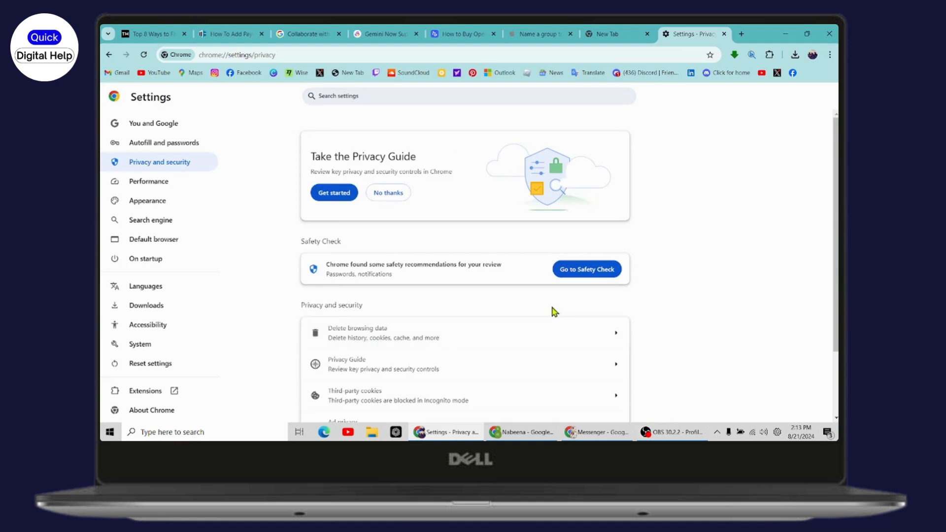
{"action": "mouse_move", "coordinate": [691, 39]}
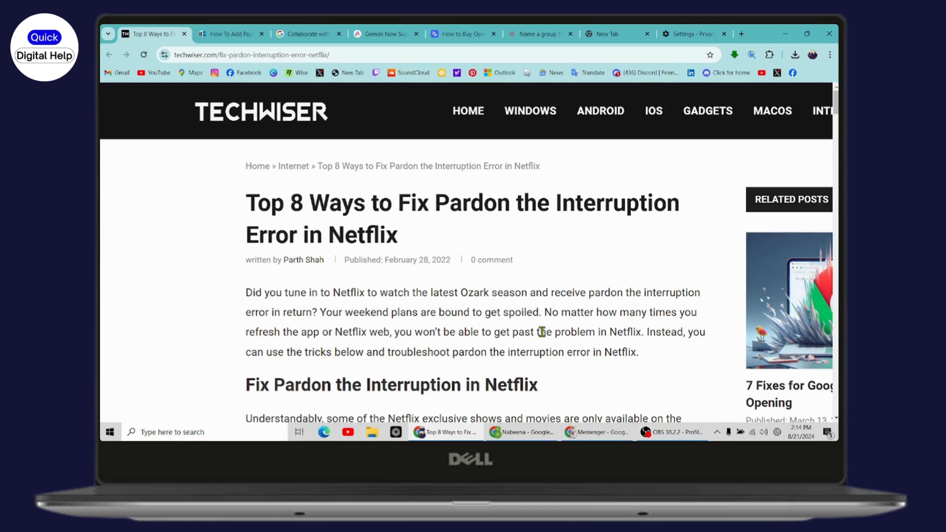
{"action": "mouse_move", "coordinate": [625, 48]}
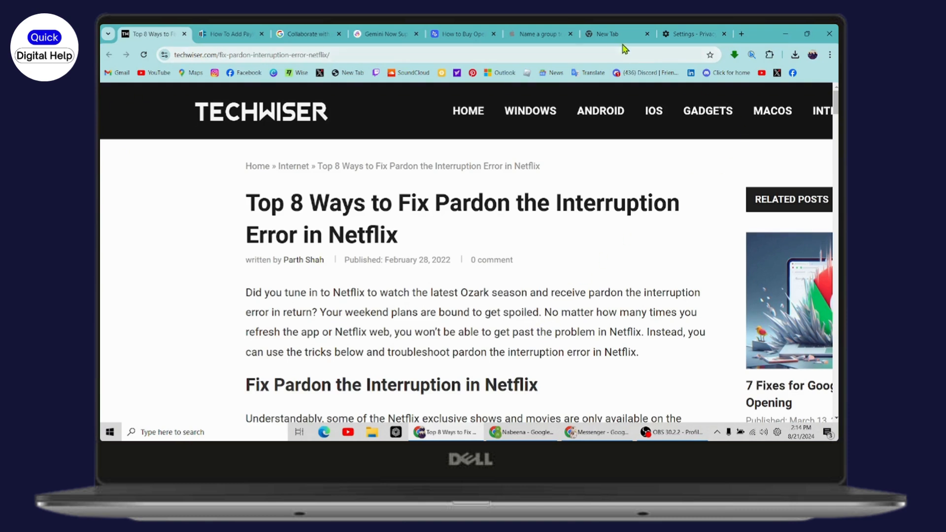
{"action": "left_click", "coordinate": [609, 33]}
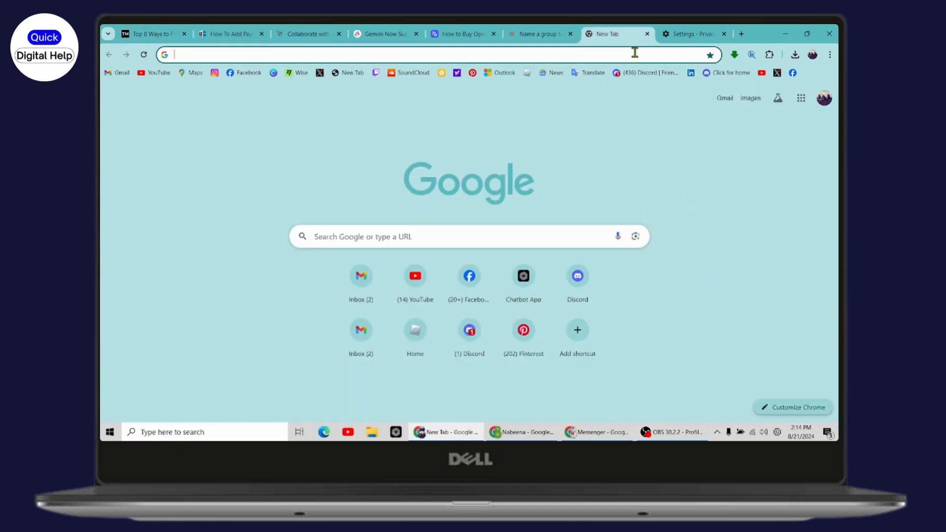